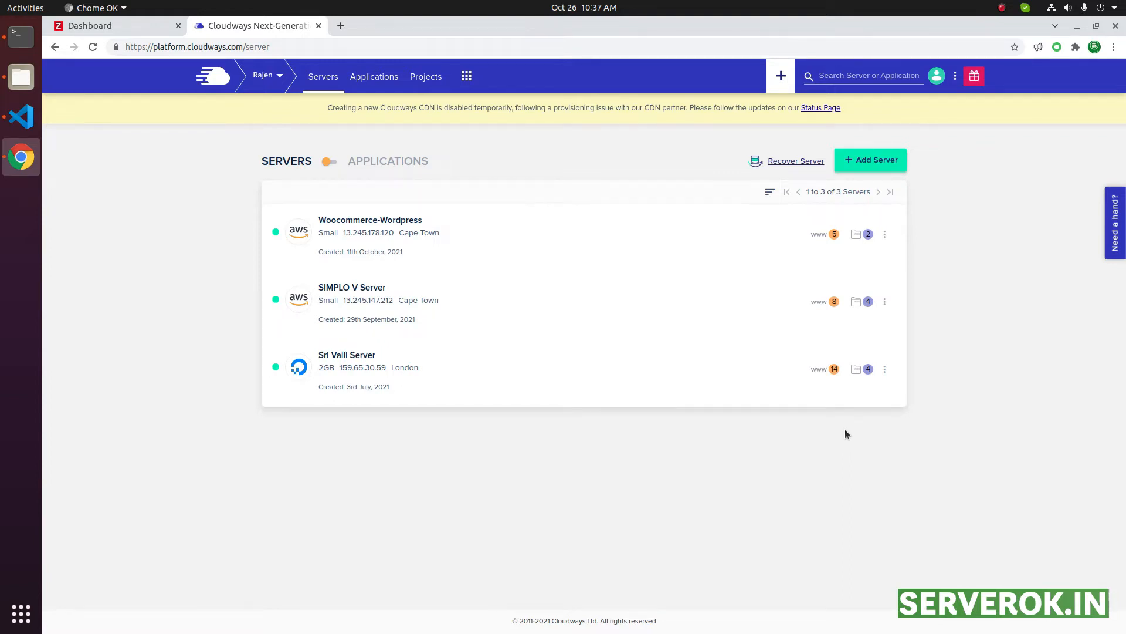
{"action": "mouse_move", "coordinate": [374, 77]}
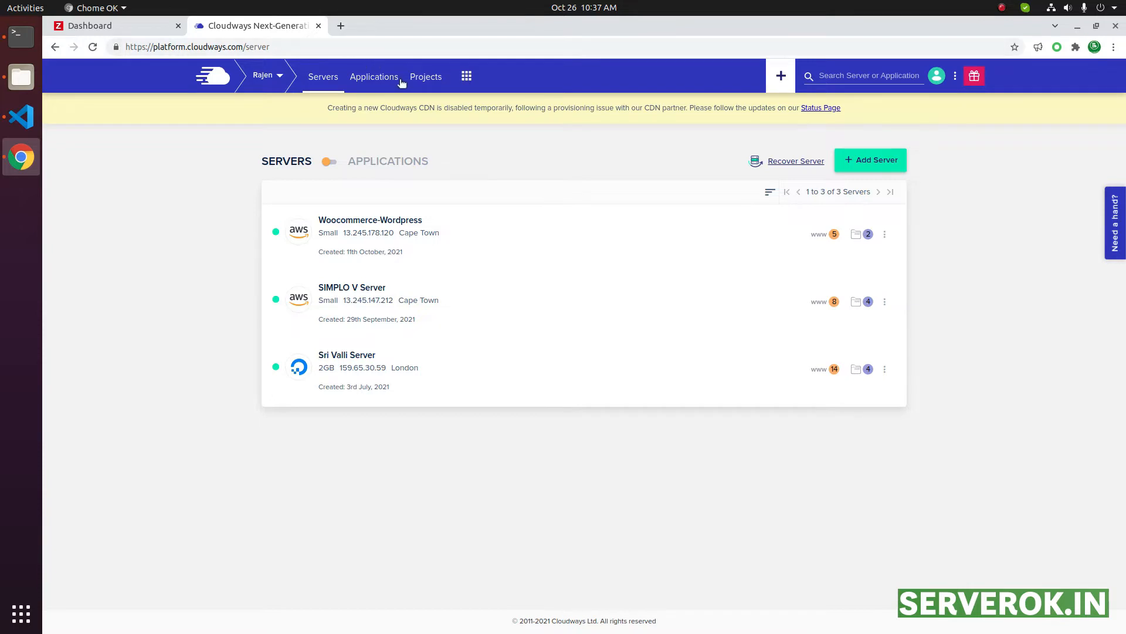
- Page through the applications list to its final page, applications 21 to 27
{"action": "left_click", "coordinate": [374, 77]}
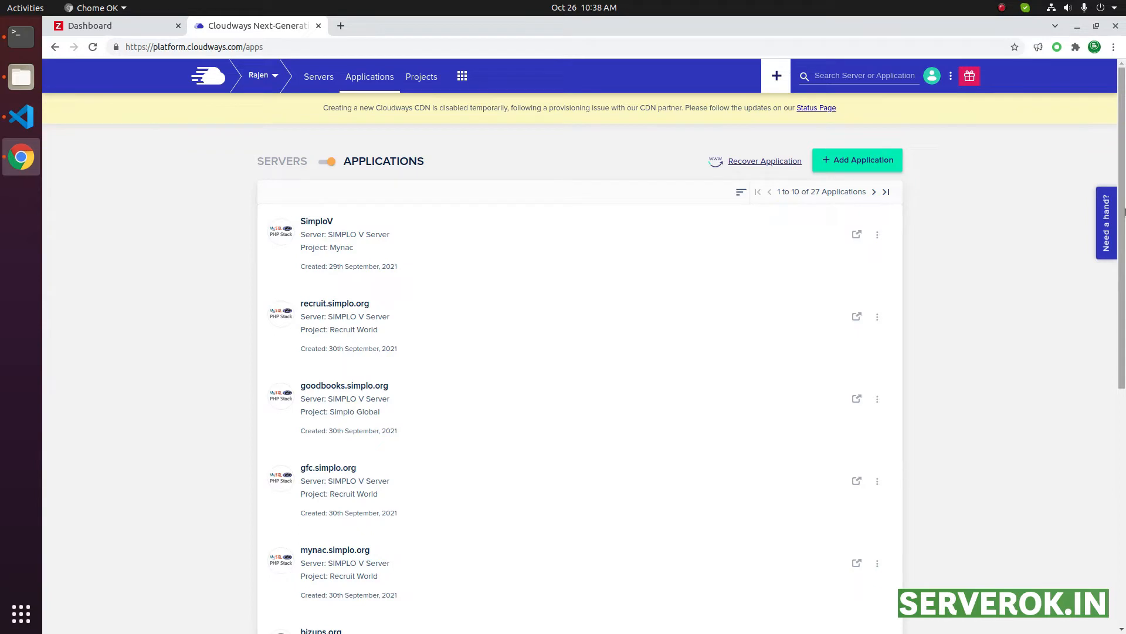
{"action": "scroll", "scroll_direction": "down", "scroll_amount": 3}
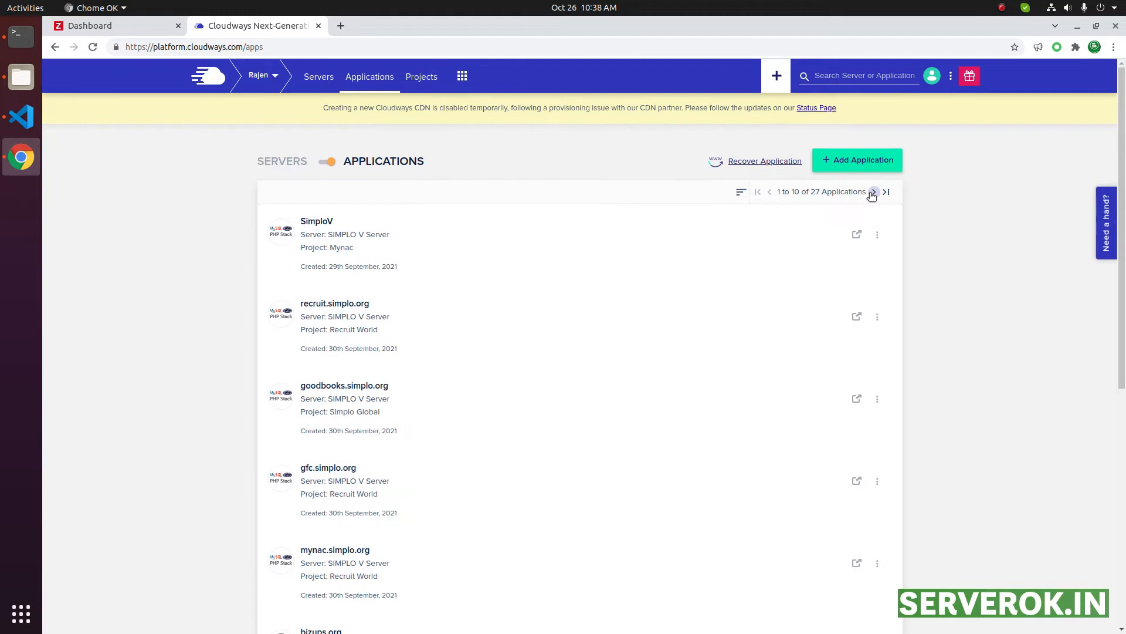
{"action": "left_click", "coordinate": [886, 192]}
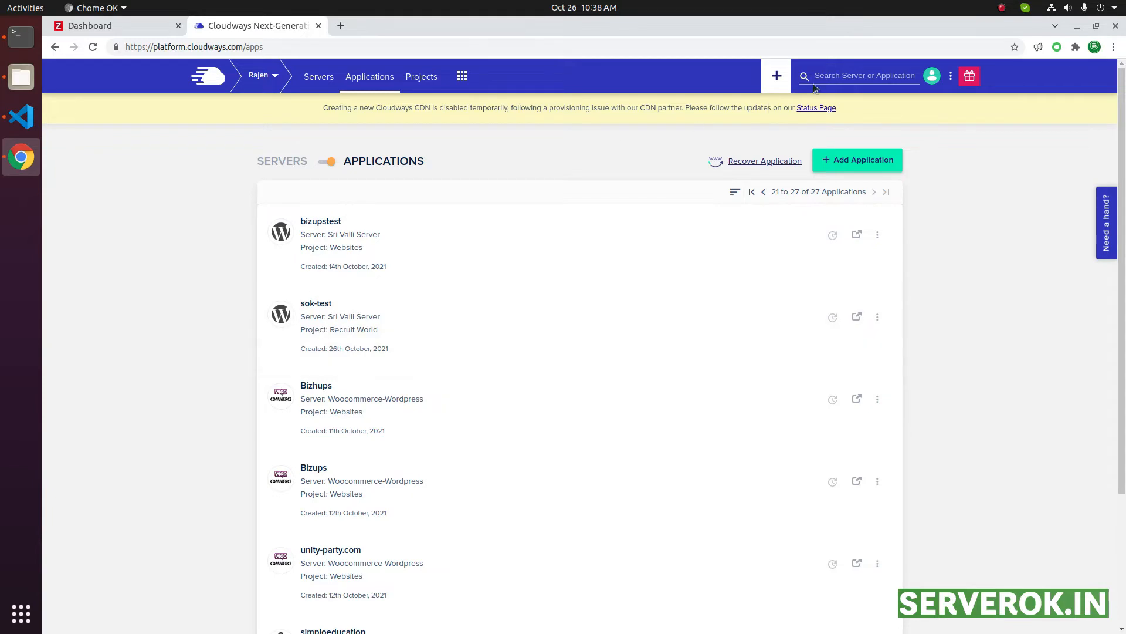
- Search for 'sok-test' and open its access details under Sri Valli Server
{"action": "left_click", "coordinate": [862, 76]}
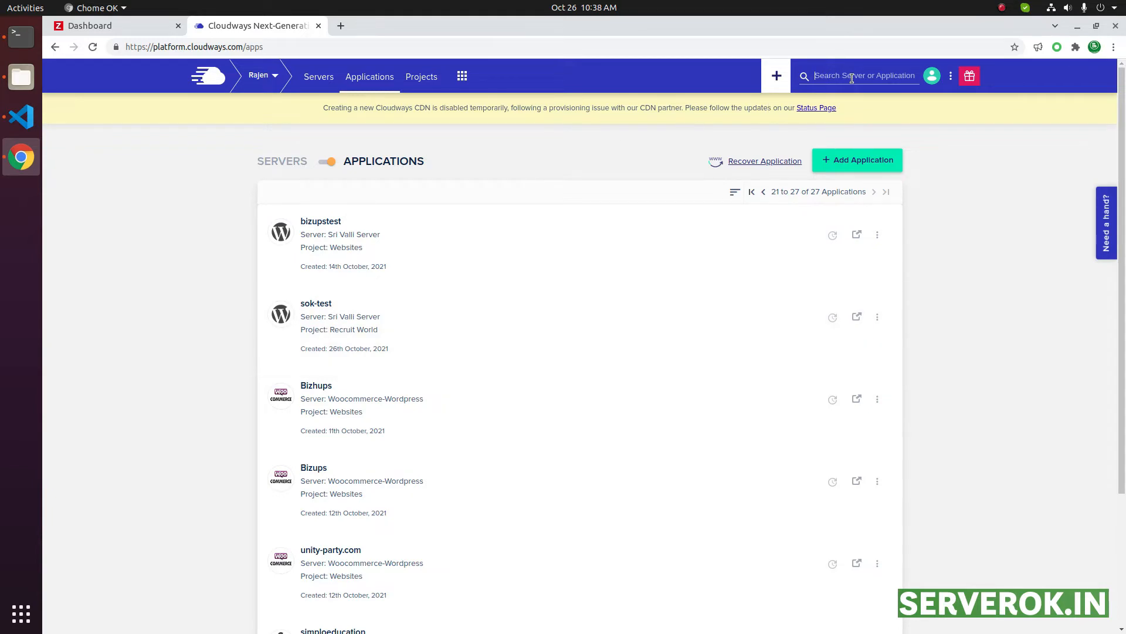
{"action": "type", "text": "sok-test"}
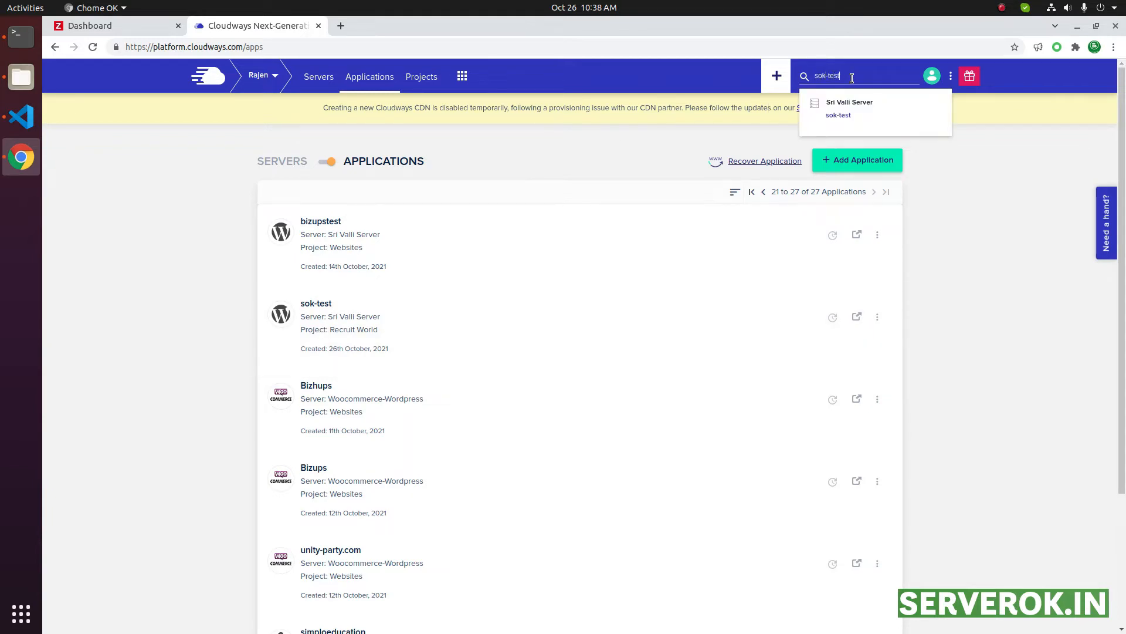
{"action": "left_click", "coordinate": [838, 115]}
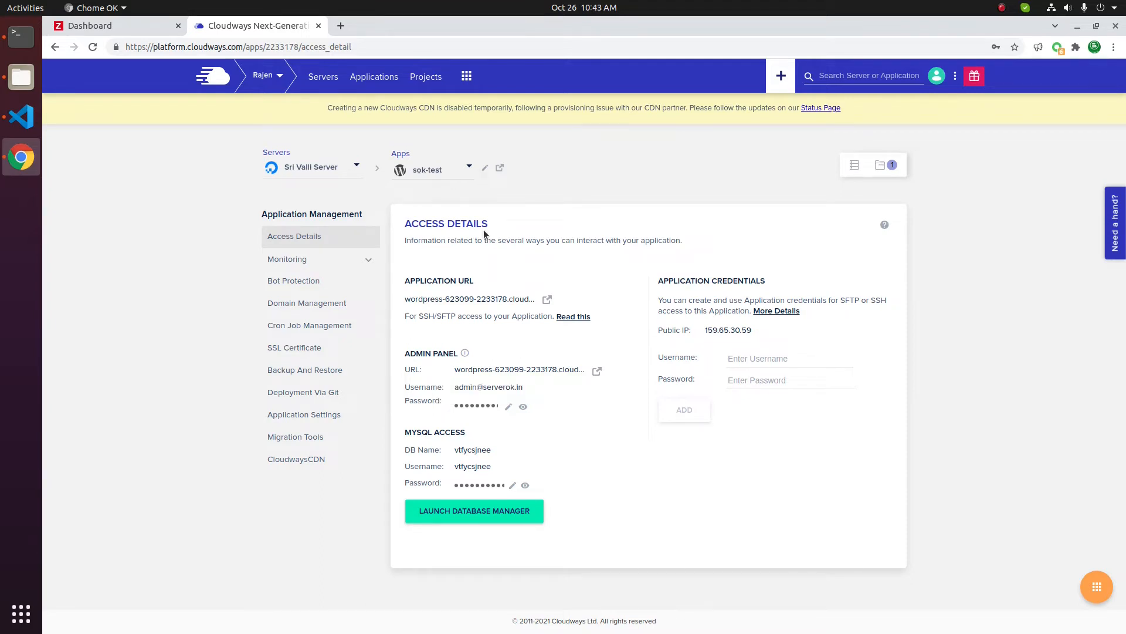
{"action": "mouse_move", "coordinate": [868, 551]}
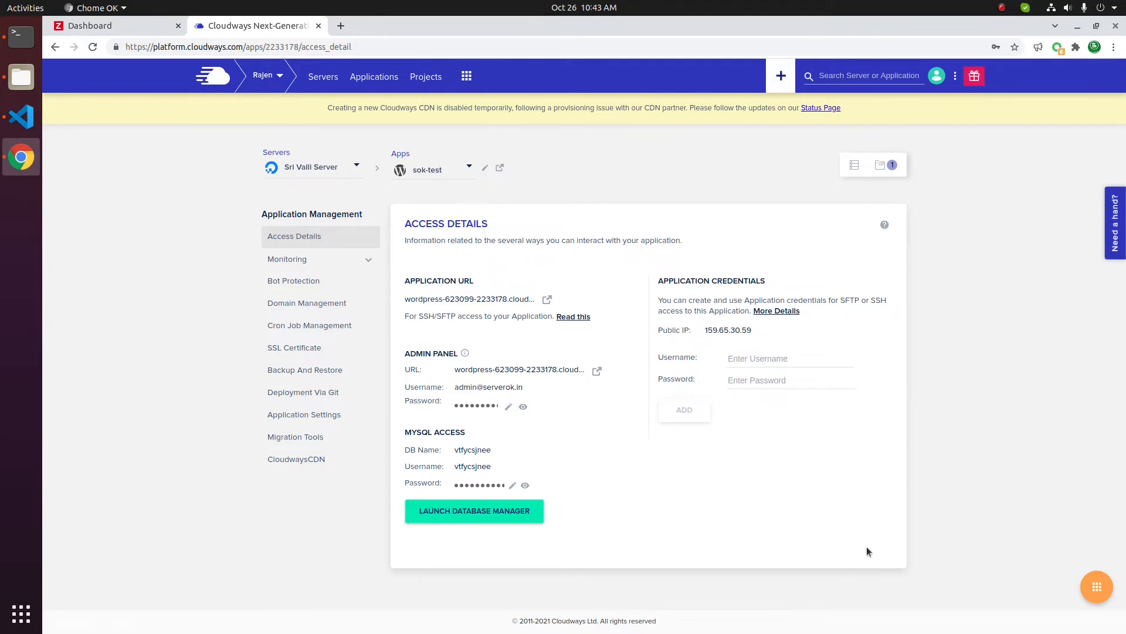
- Choose Delete App from the floating action menu for sok-test
{"action": "left_click", "coordinate": [1097, 586]}
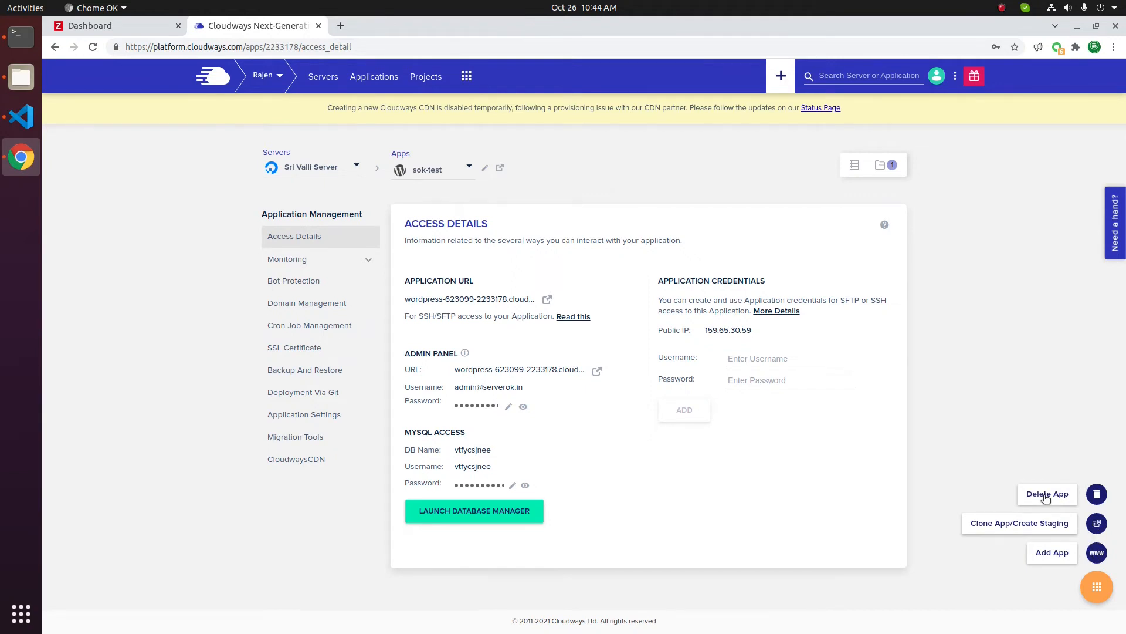
{"action": "left_click", "coordinate": [1047, 494]}
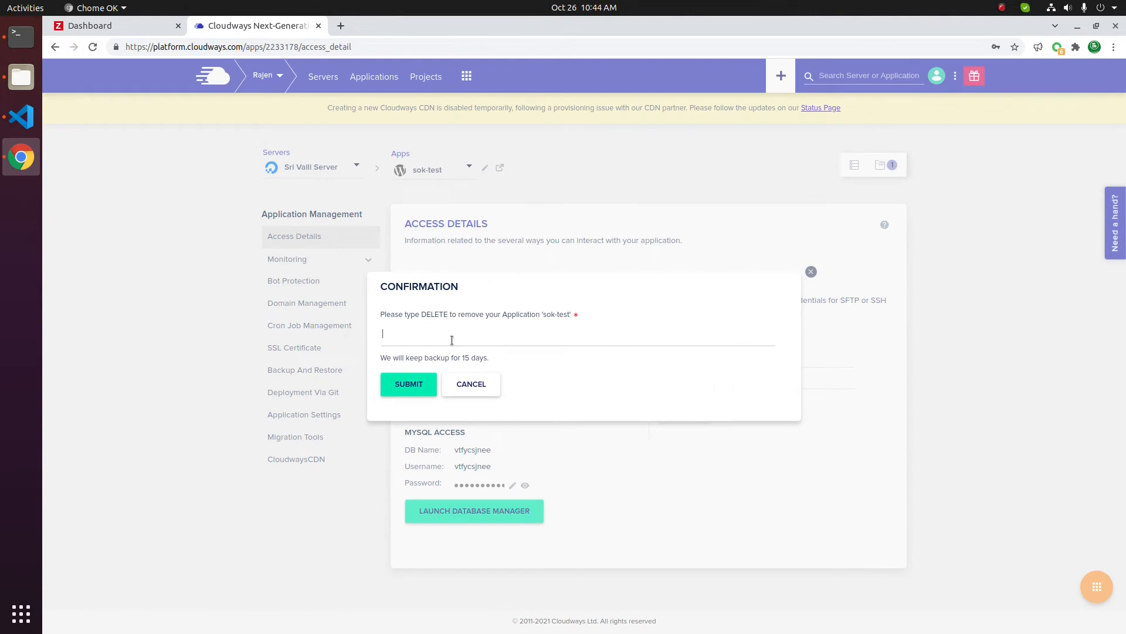
- Confirm deletion by entering 'DELETE' and submitting, starting sok-test's removal
{"action": "type", "text": "DELETE"}
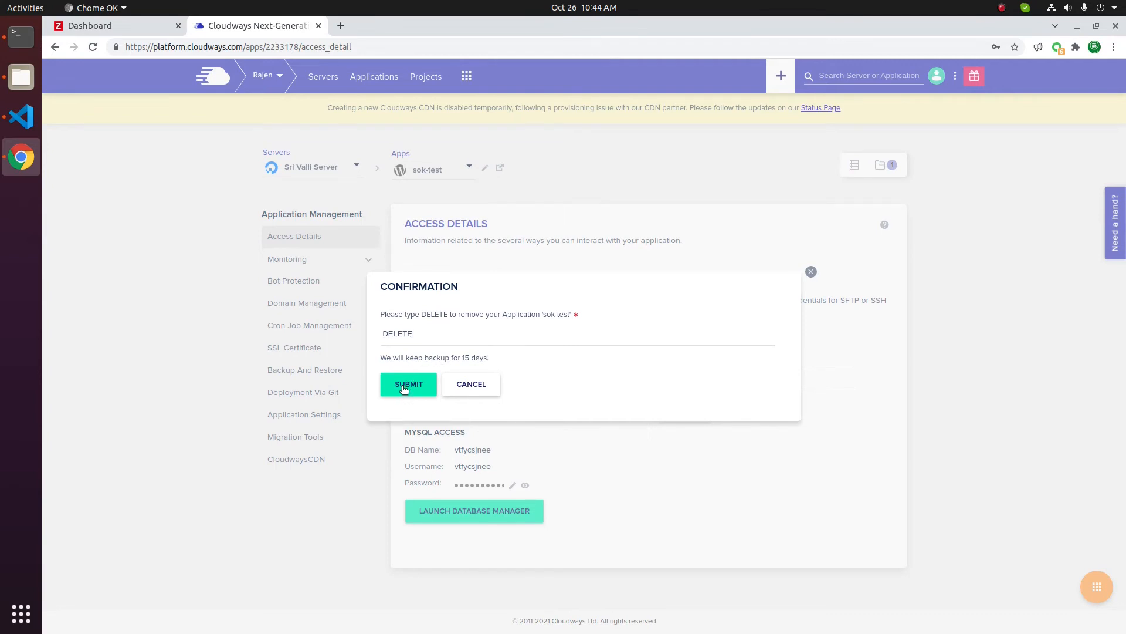
{"action": "left_click", "coordinate": [409, 384]}
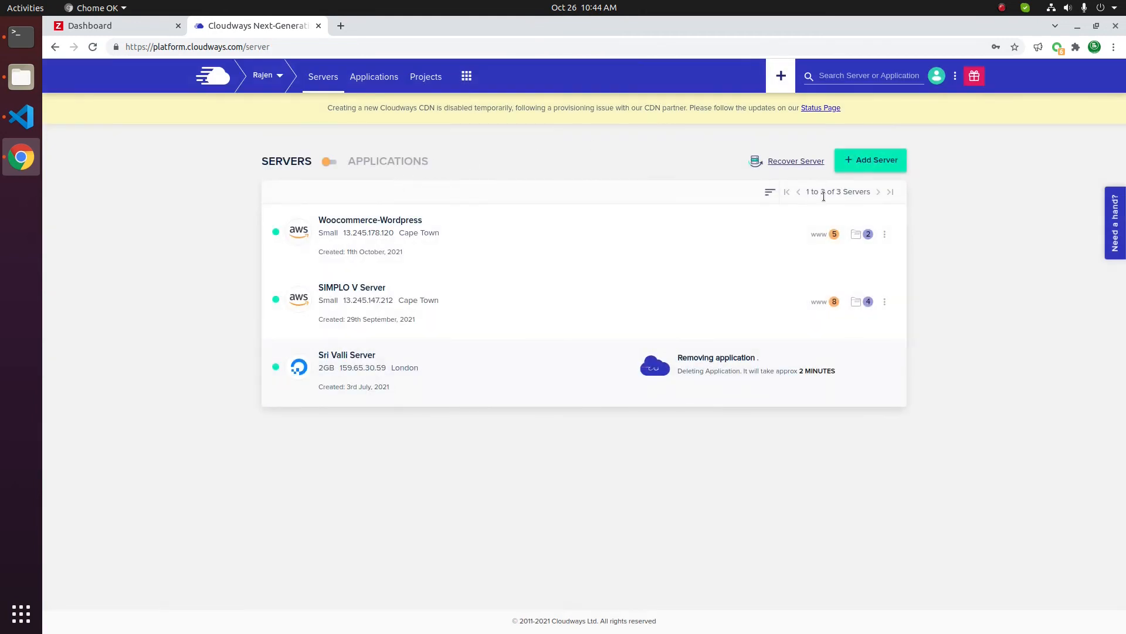
{"action": "mouse_move", "coordinate": [716, 357]}
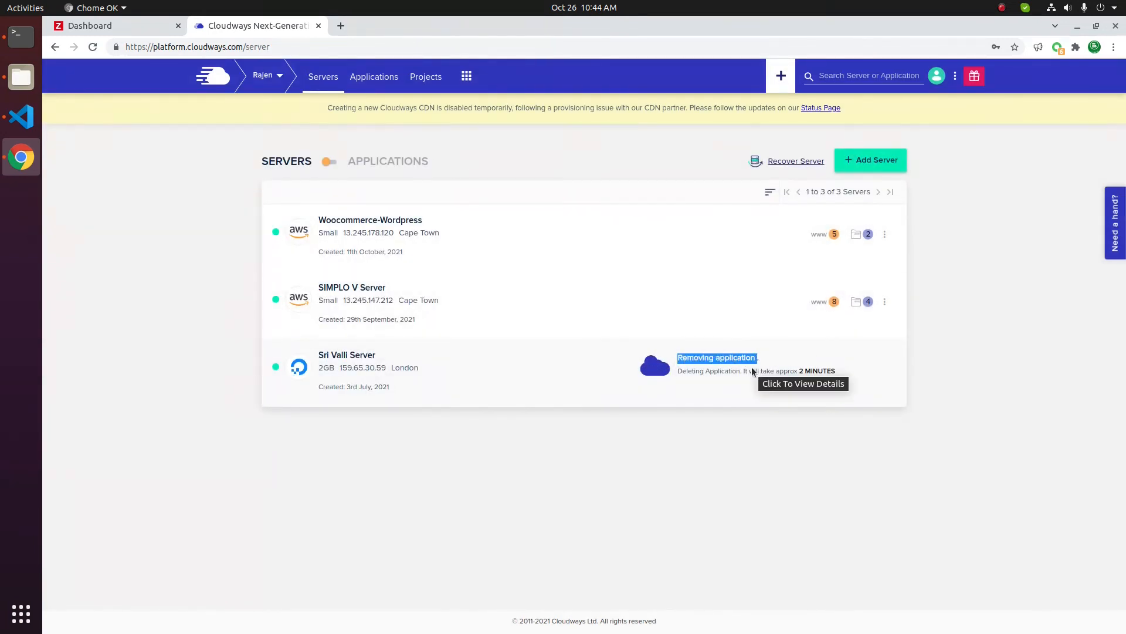